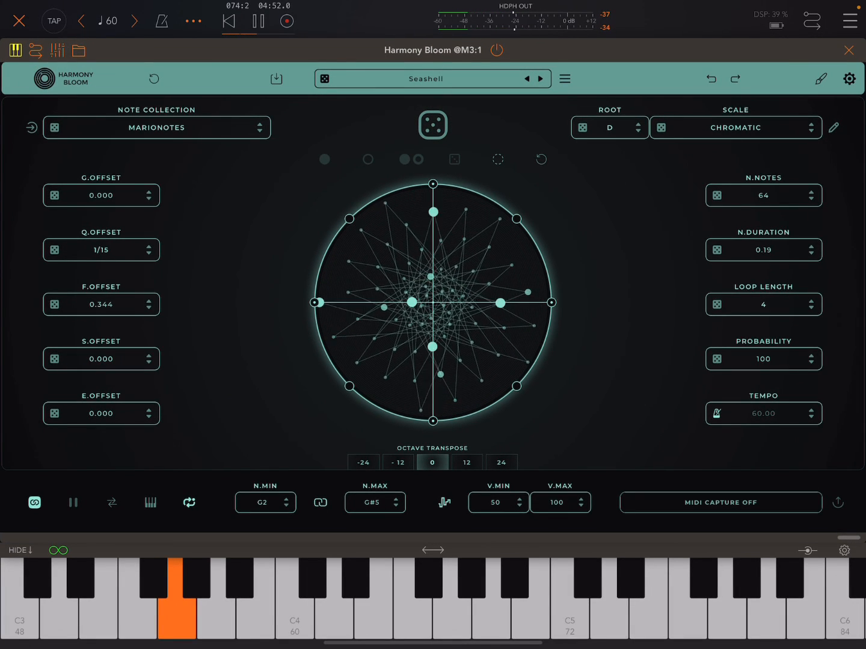
# - Close Harmony Bloom and bring Pianoteq 8 channels 1 and 2 up to about -3 dB
pyautogui.click(850, 50)
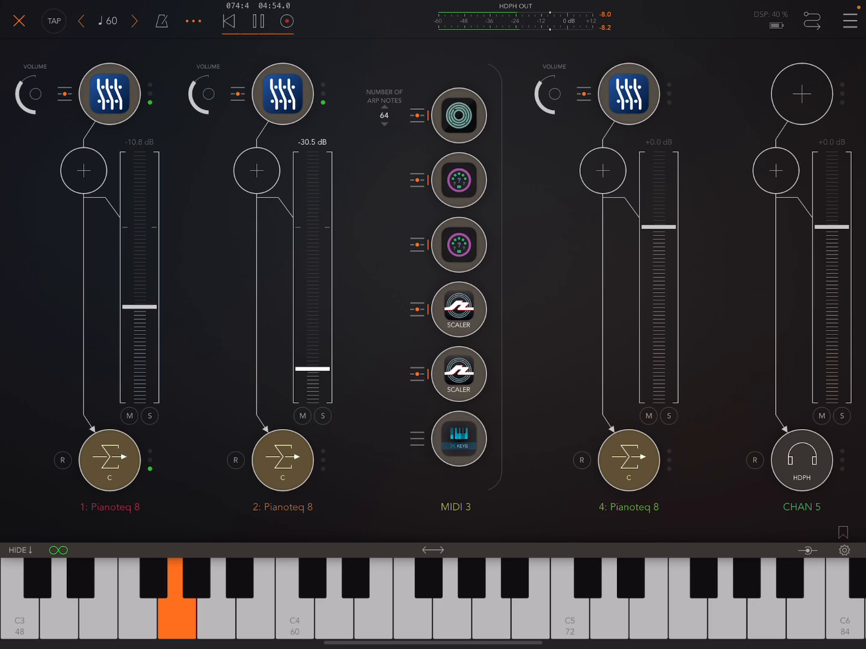
pyautogui.moveTo(312, 368); pyautogui.dragTo(312, 305)
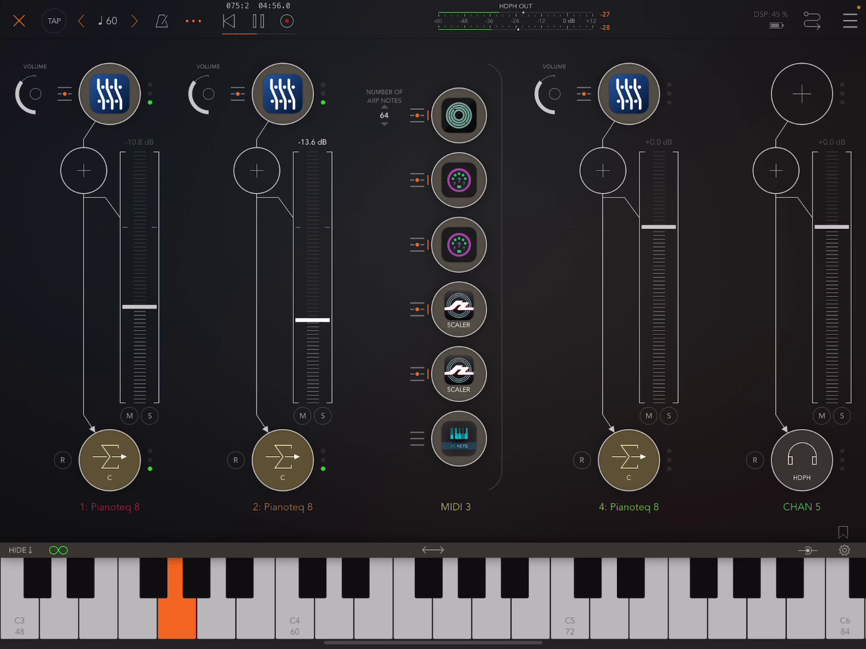
pyautogui.moveTo(313, 334); pyautogui.dragTo(314, 307)
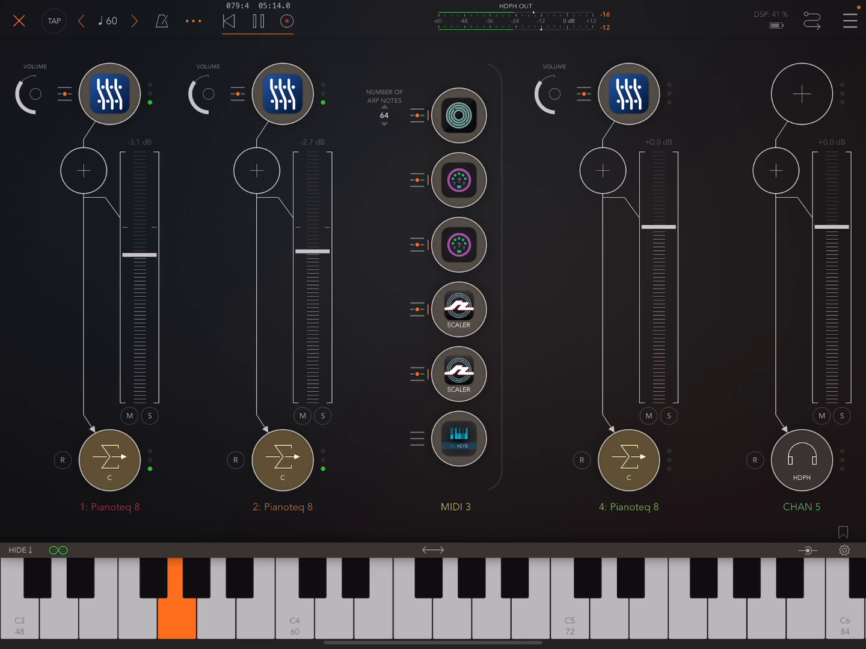
pyautogui.click(109, 94)
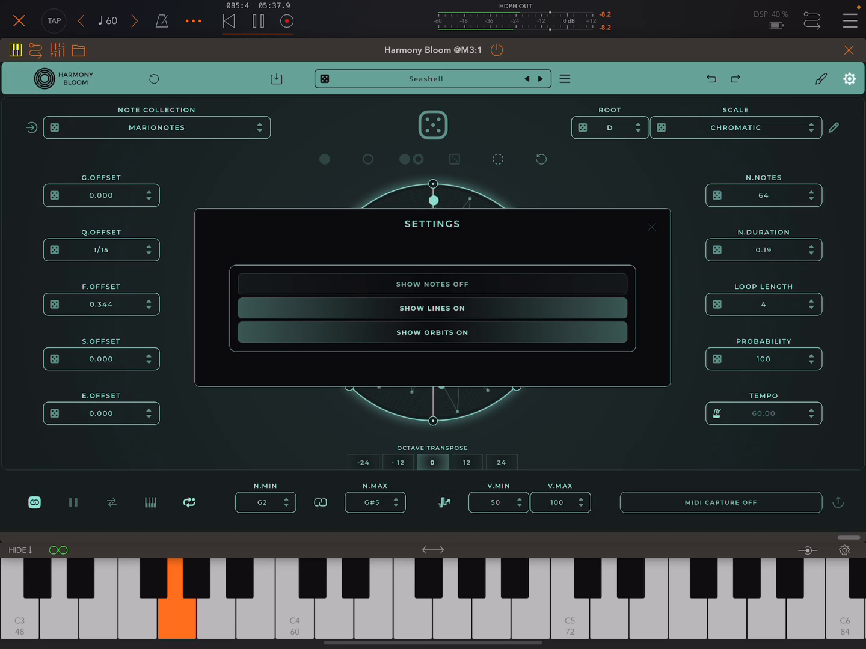
pyautogui.click(652, 228)
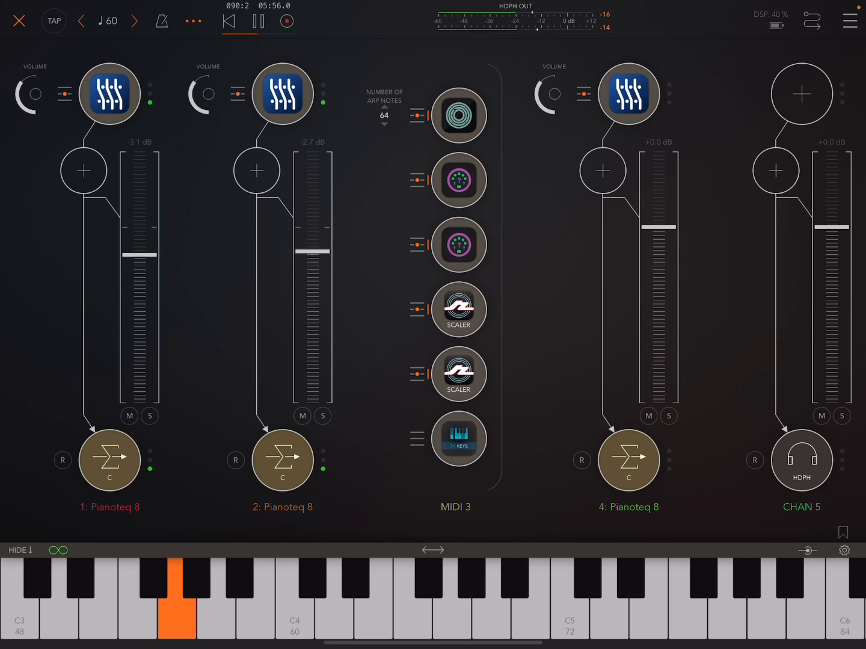
# - Check a few nodes in the chain, then solo the channel 1 Pianoteq 8 strip
pyautogui.click(458, 180)
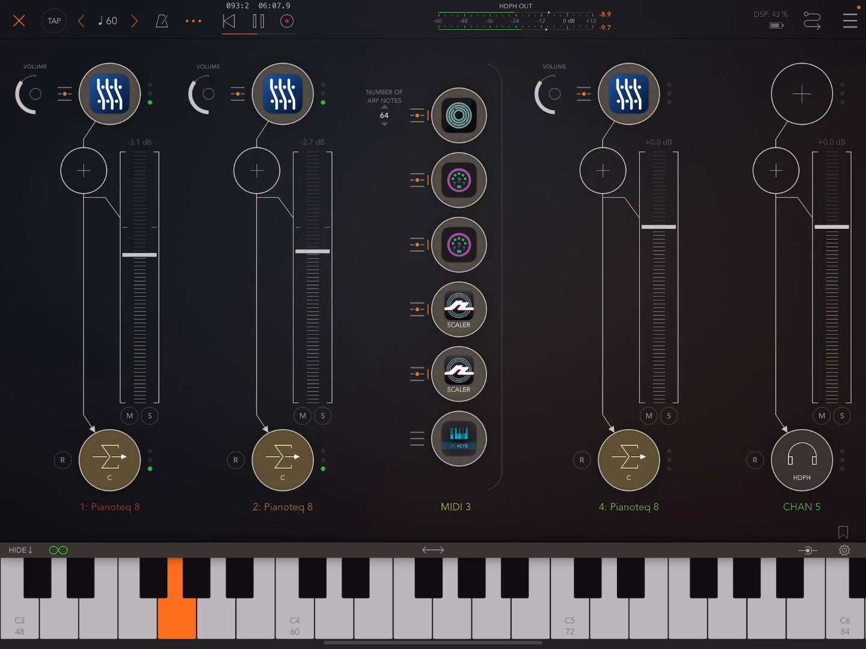
pyautogui.click(109, 93)
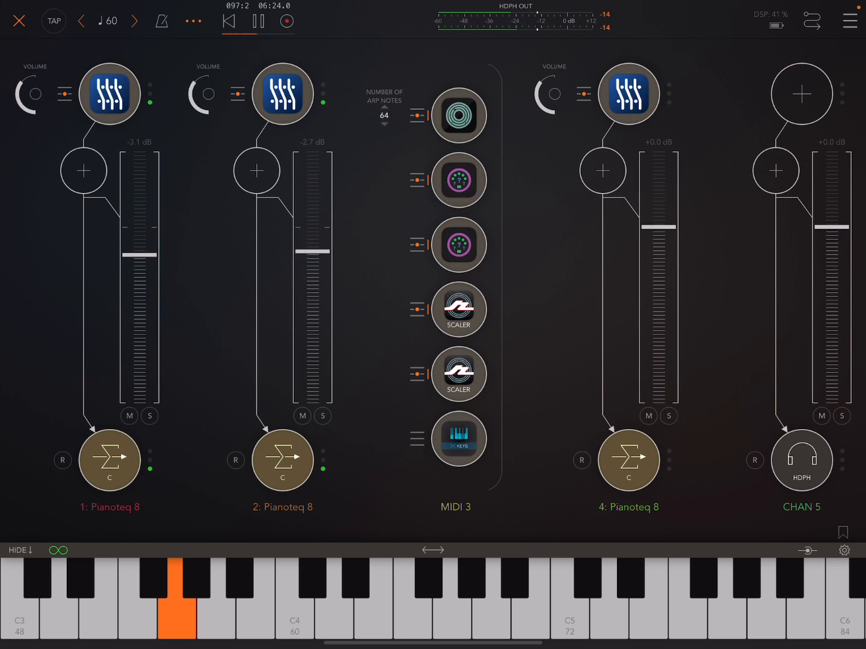
pyautogui.click(459, 113)
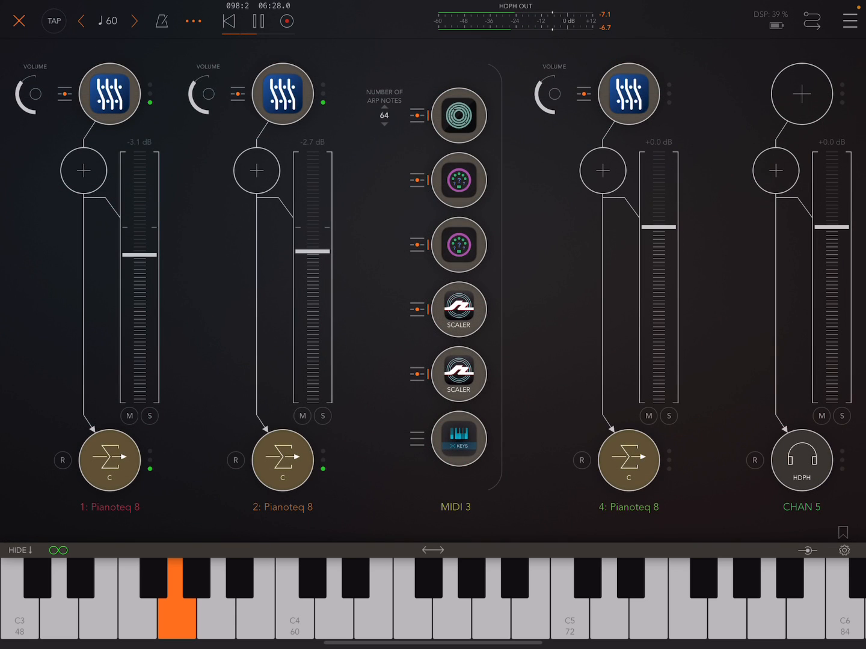
pyautogui.click(321, 416)
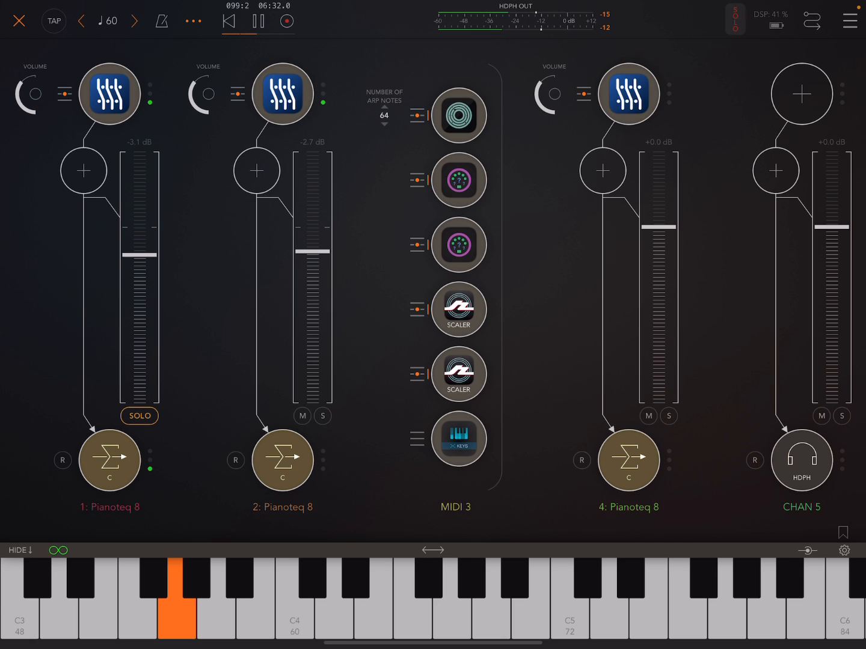
# - Open the MIDI 3 strip's first midiGATEs, passing C–F and blocking F#–B
pyautogui.click(139, 417)
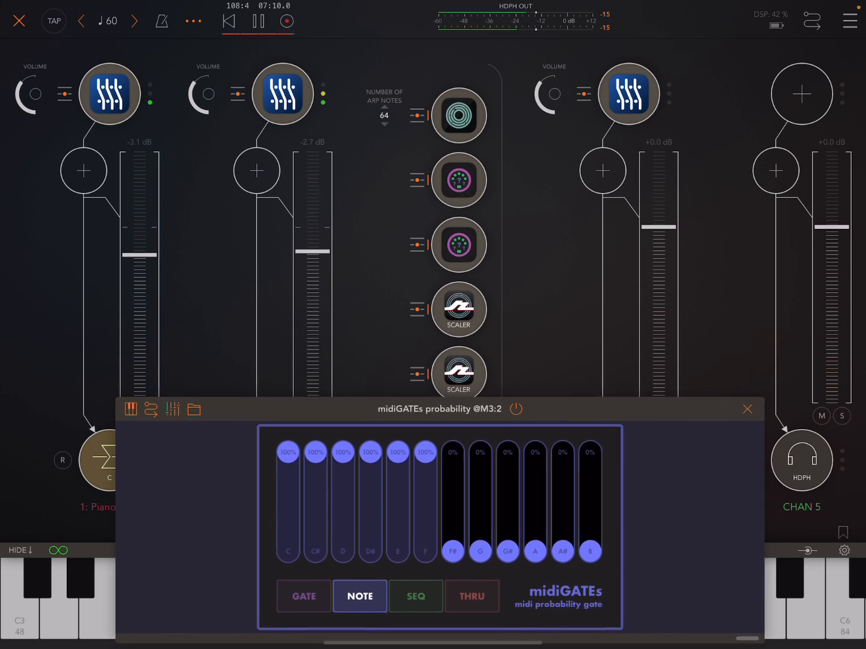
pyautogui.click(458, 309)
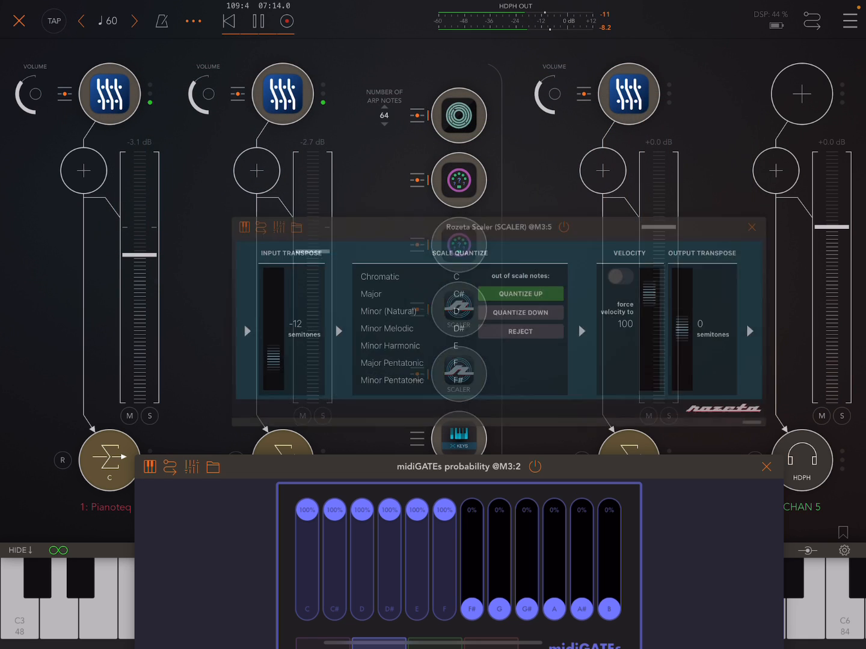
pyautogui.click(752, 227)
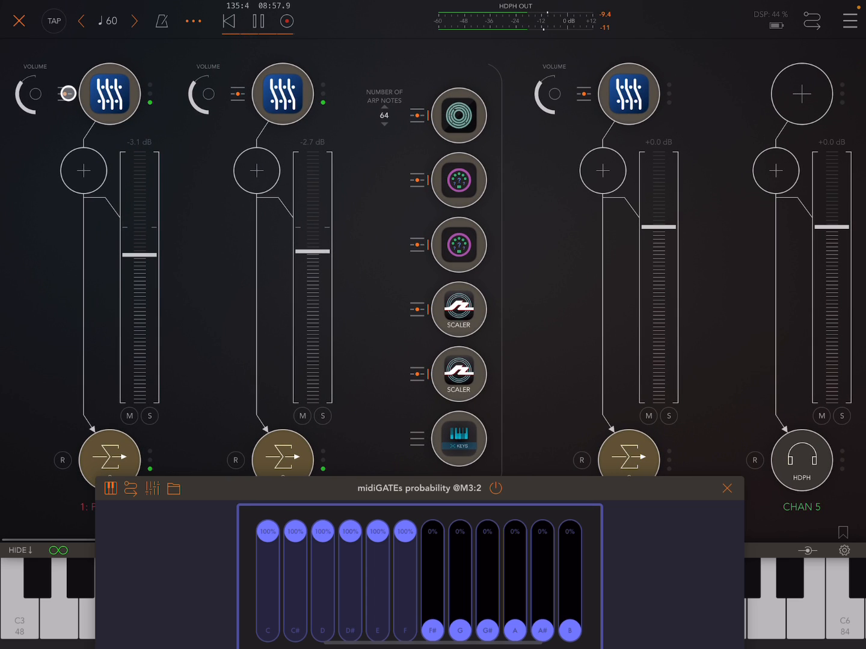
# - Inspect Scaler and midiGATEs connections, then open the second midiGATEs passing F#–B
pyautogui.click(65, 94)
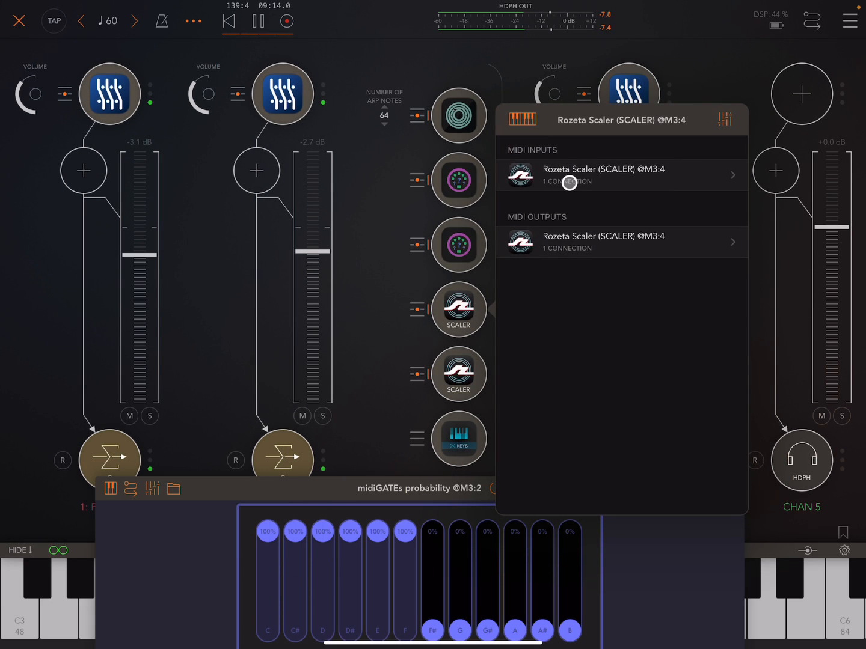
pyautogui.click(621, 175)
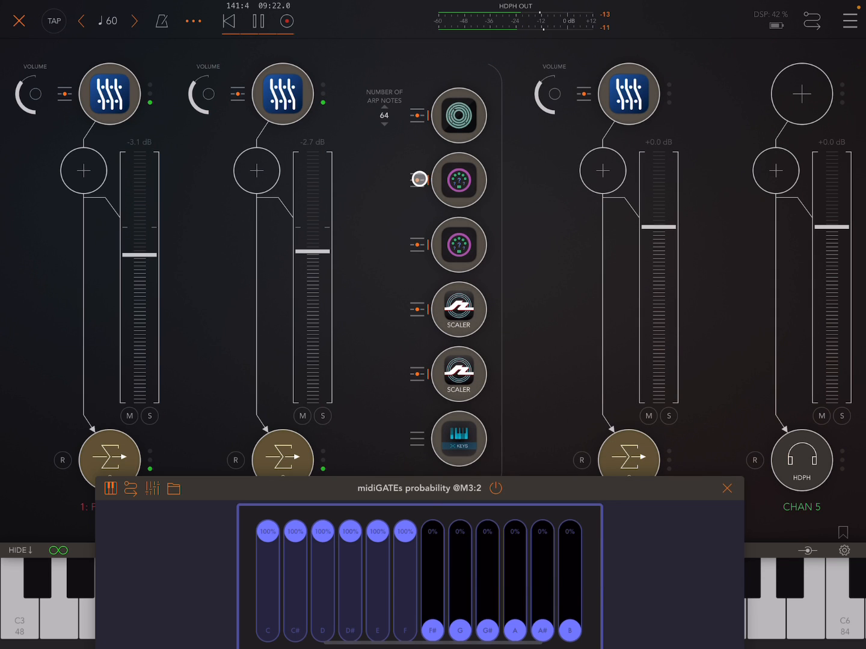
pyautogui.click(459, 179)
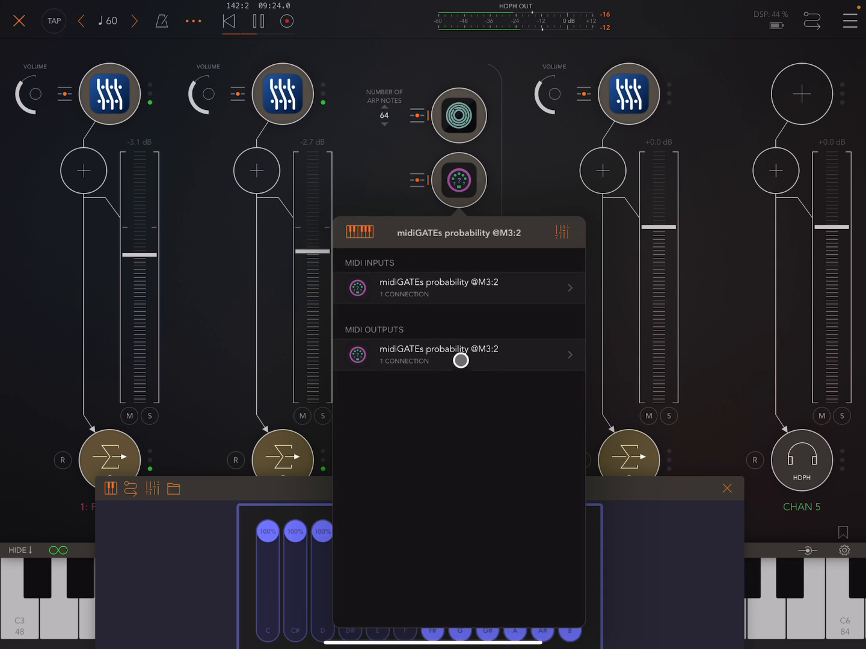
pyautogui.click(459, 355)
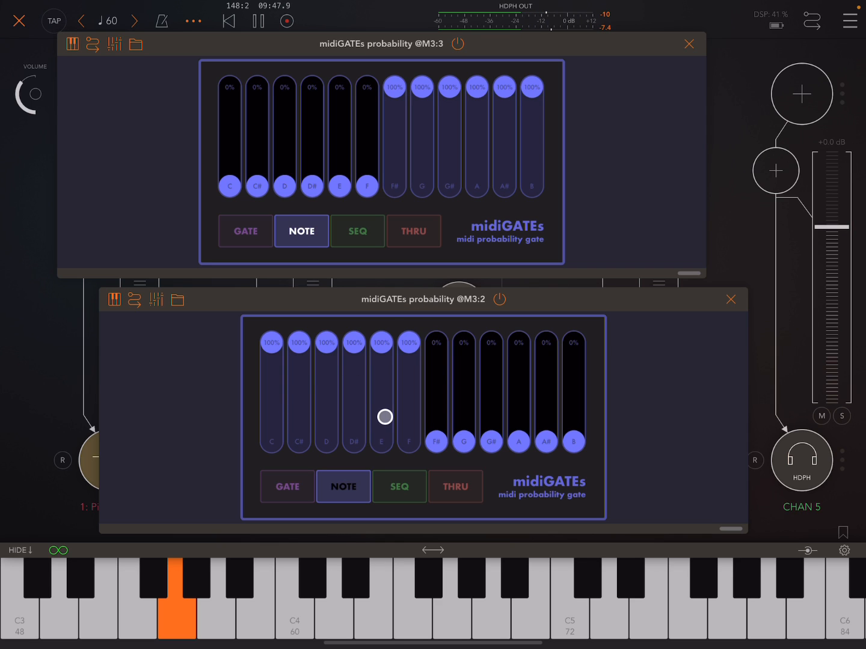
# - Reposition both midiGATEs panels and lower their note probabilities to around half or less
pyautogui.moveTo(384, 416); pyautogui.dragTo(250, 411)
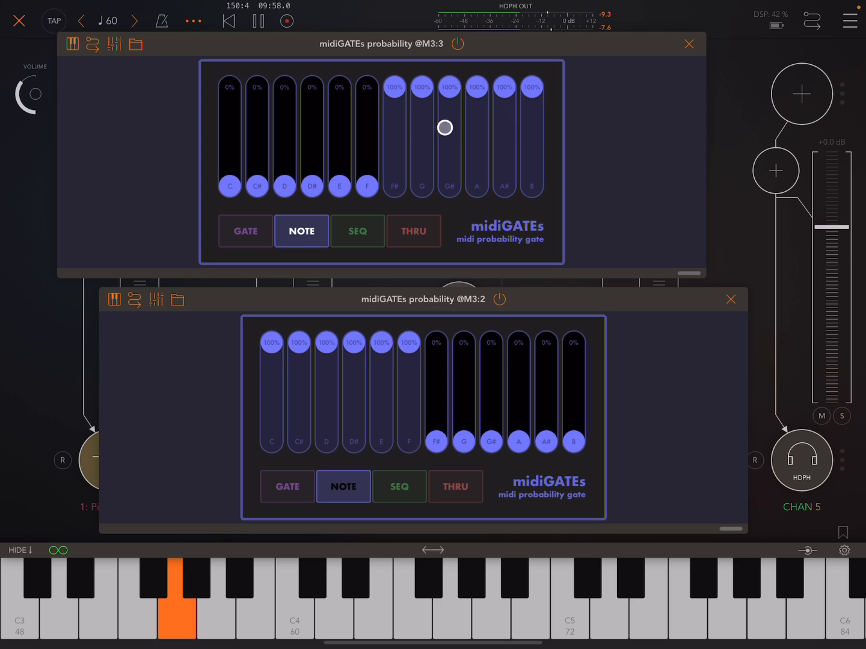
pyautogui.moveTo(445, 127); pyautogui.dragTo(417, 170)
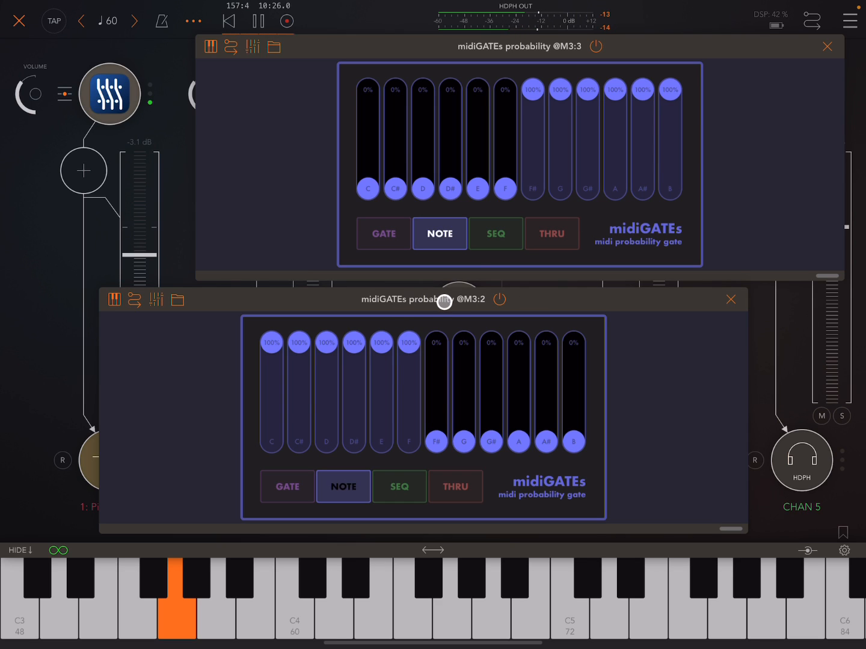
pyautogui.moveTo(408, 343); pyautogui.dragTo(408, 396)
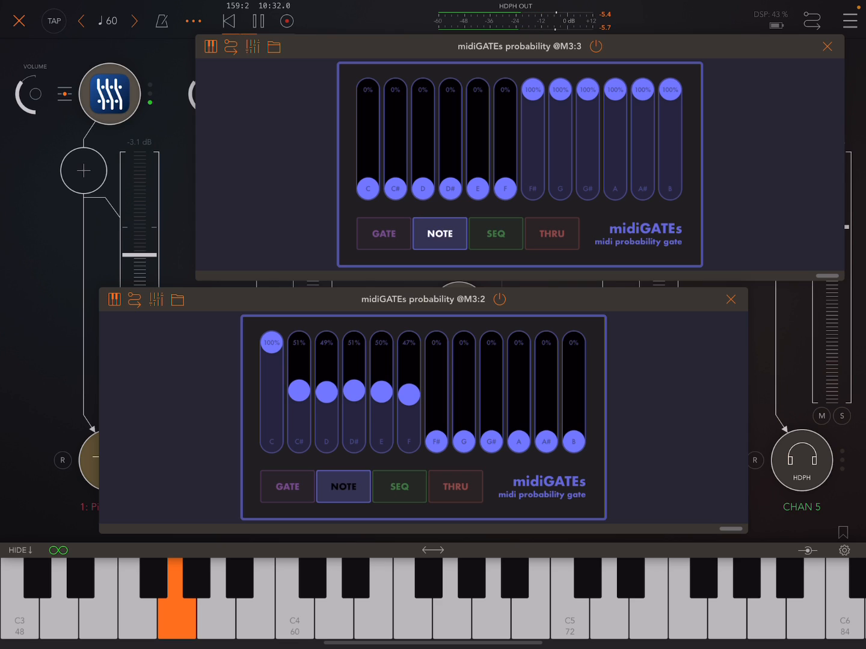
pyautogui.moveTo(270, 343); pyautogui.dragTo(270, 394)
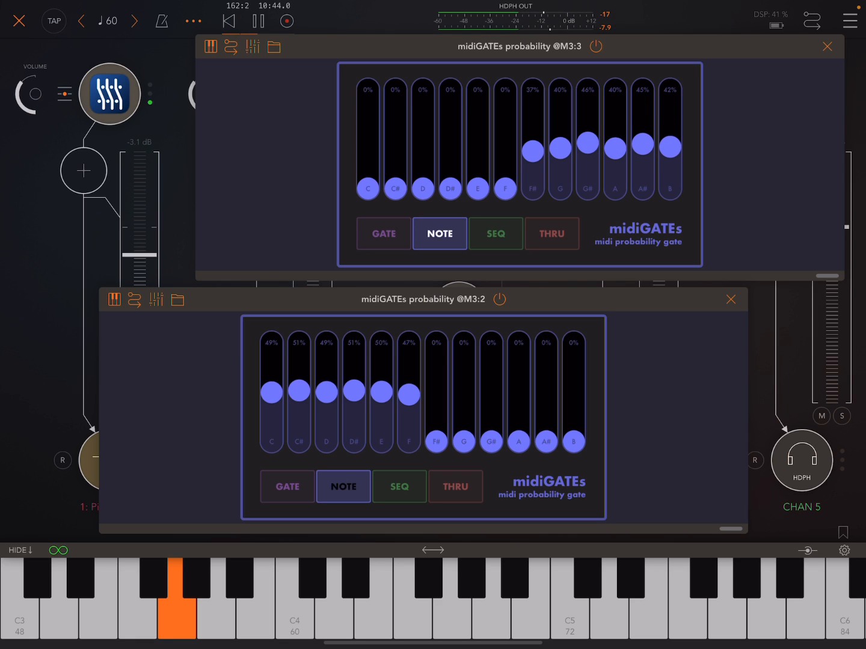
pyautogui.moveTo(409, 394); pyautogui.dragTo(409, 415)
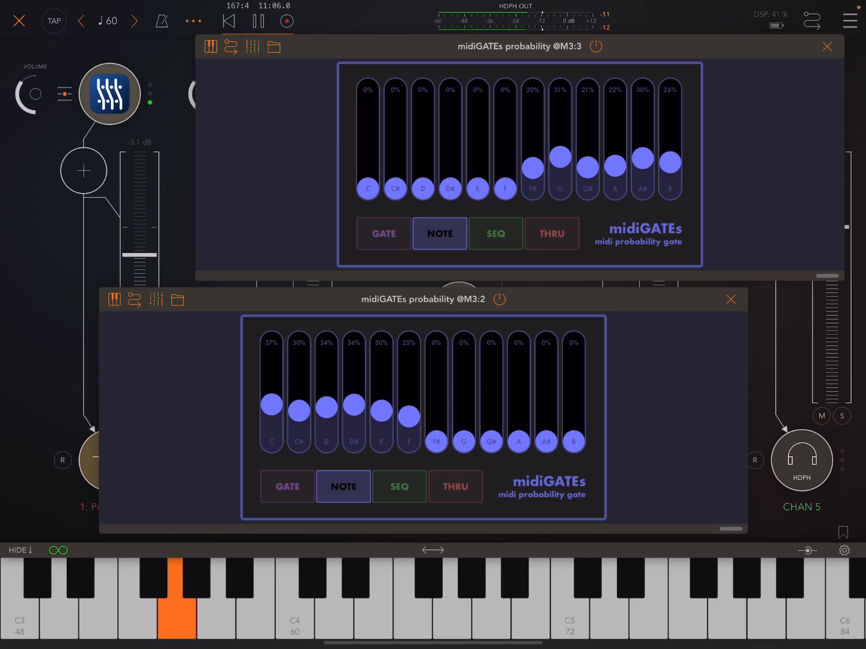
# - Favour G on both gates and tune D, leaving it near a quarter on the upper gate
pyautogui.moveTo(560, 159); pyautogui.dragTo(560, 99)
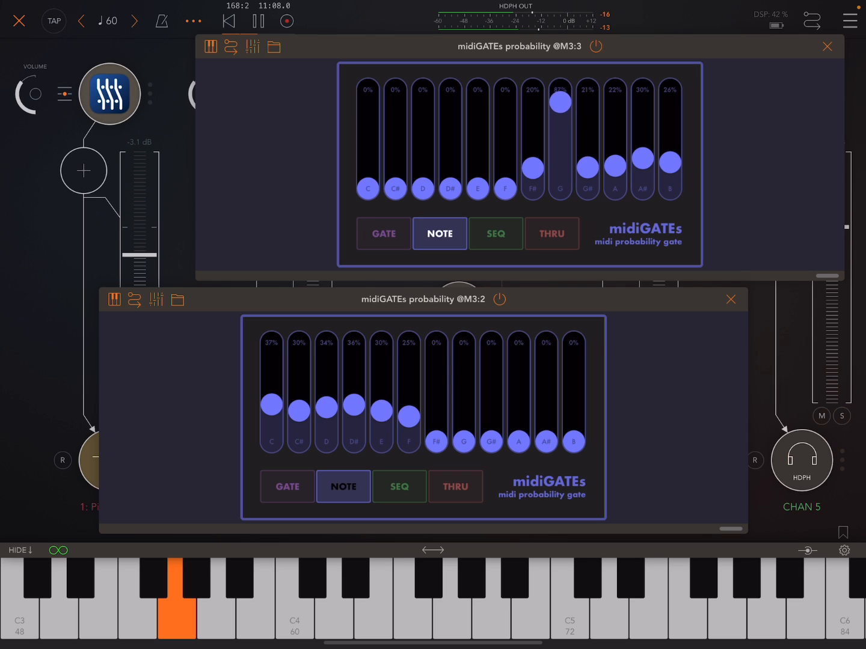
pyautogui.moveTo(463, 442); pyautogui.dragTo(463, 384)
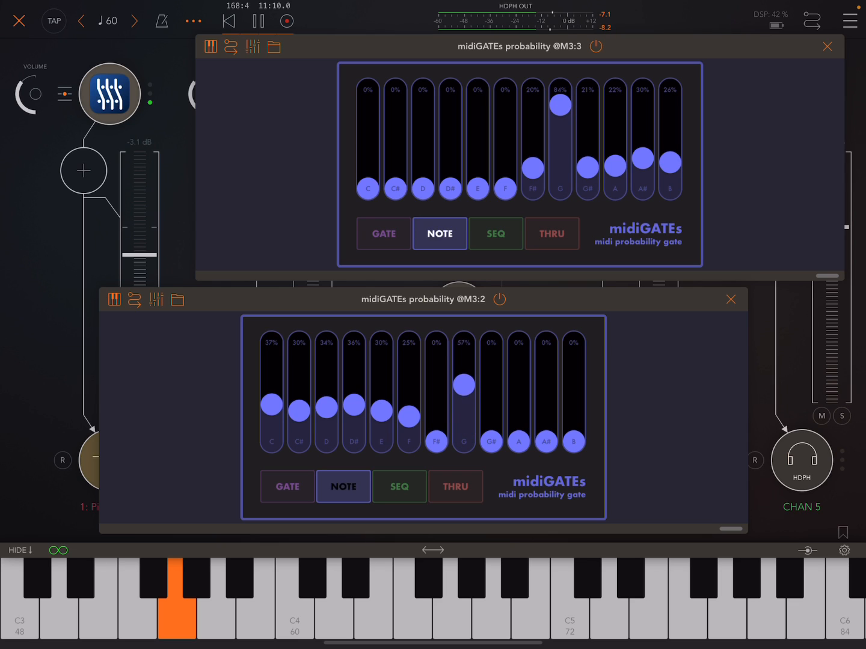
pyautogui.moveTo(464, 385); pyautogui.dragTo(463, 377)
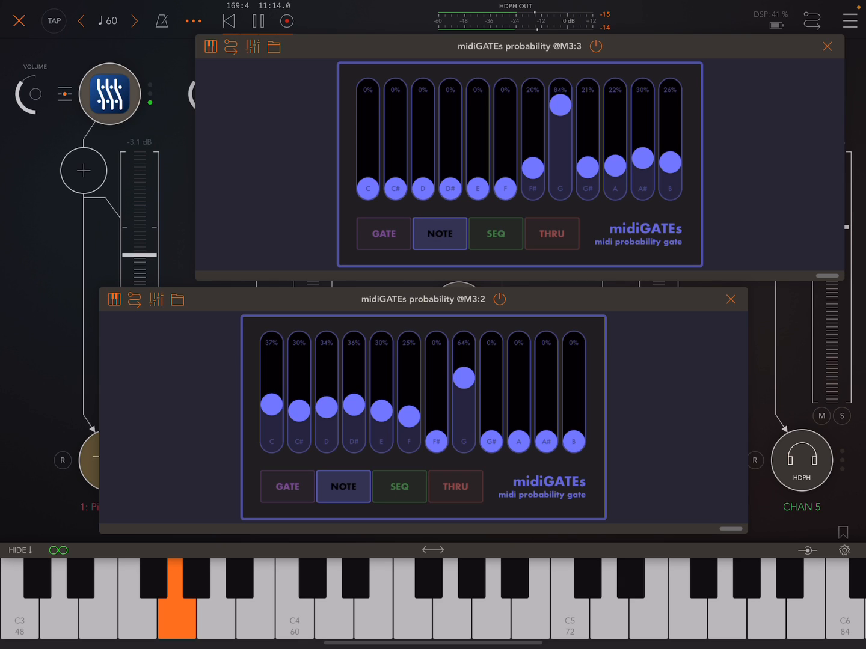
pyautogui.moveTo(422, 188); pyautogui.dragTo(423, 140)
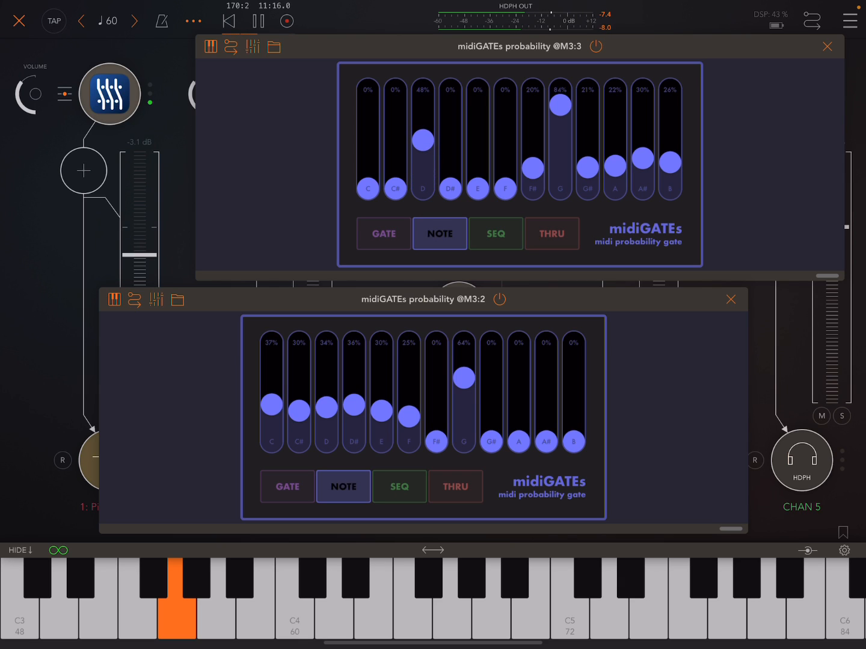
pyautogui.moveTo(326, 407); pyautogui.dragTo(326, 379)
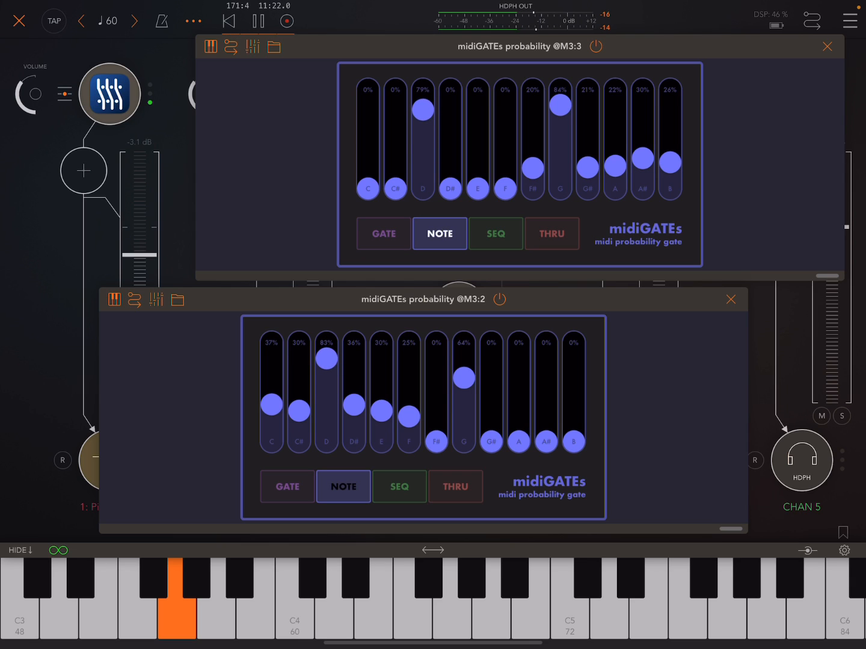
pyautogui.moveTo(422, 108); pyautogui.dragTo(422, 116)
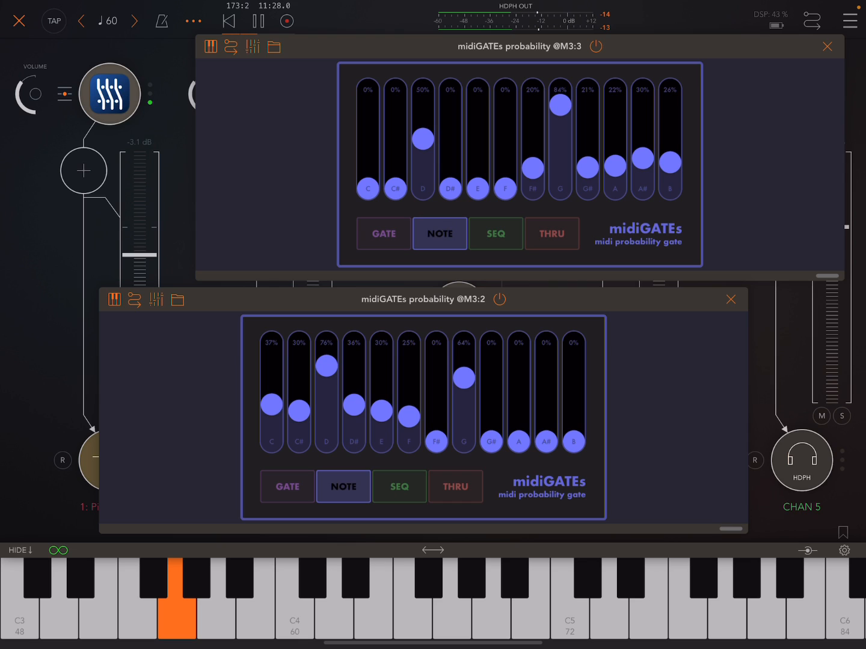
pyautogui.moveTo(422, 139); pyautogui.dragTo(422, 160)
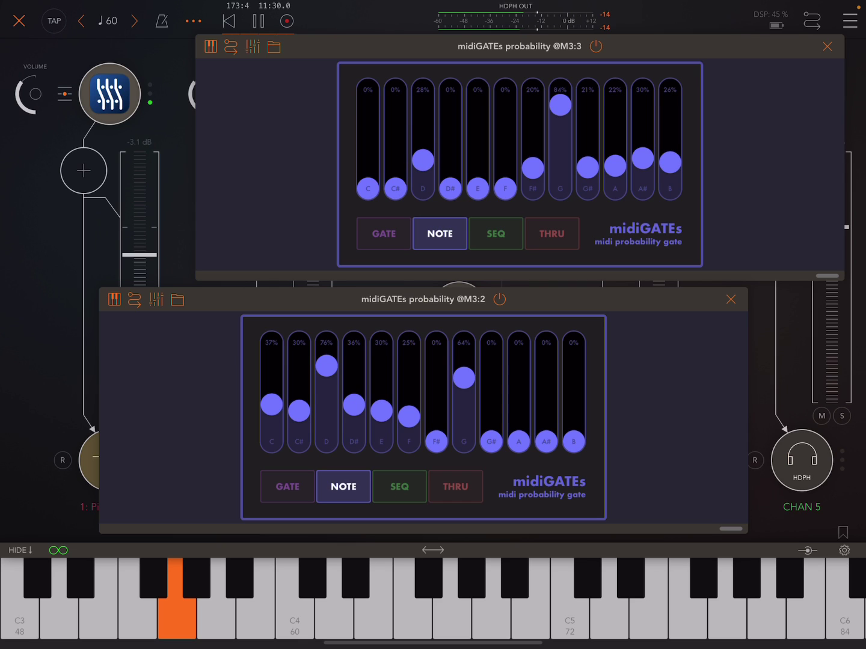
pyautogui.moveTo(463, 377); pyautogui.dragTo(463, 398)
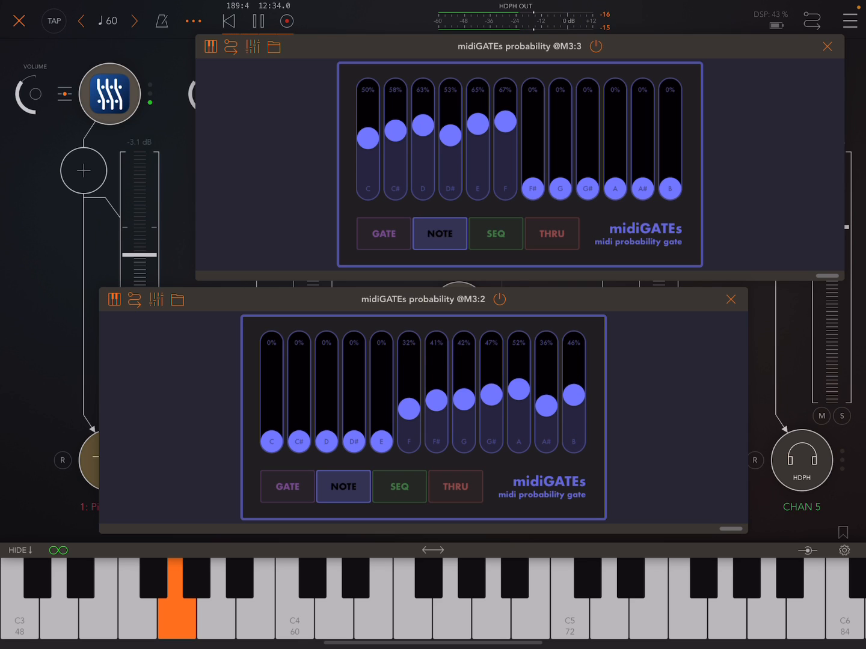
# - Give the previously blocked notes a small 13–39% chance on both midiGATEs
pyautogui.moveTo(326, 442); pyautogui.dragTo(326, 400)
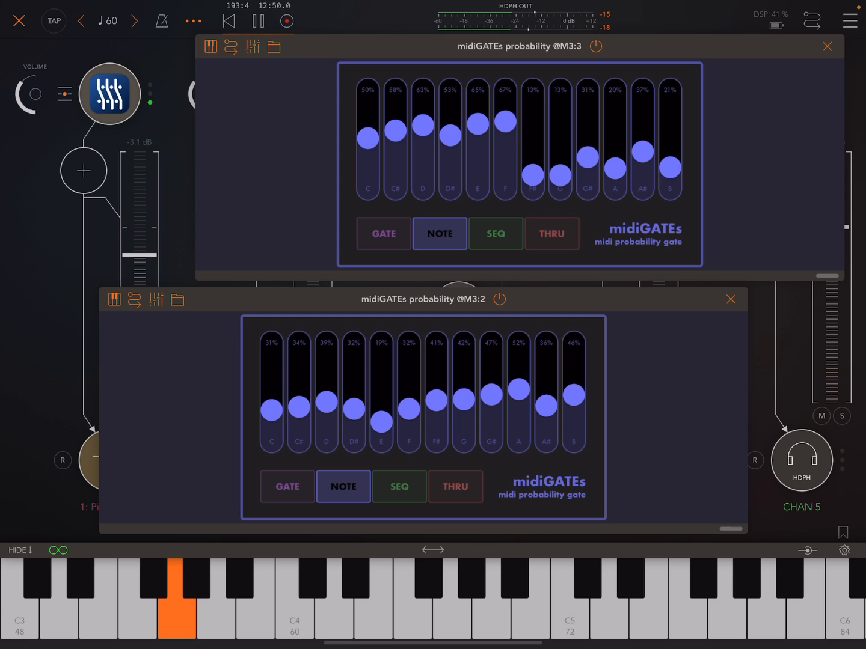
pyautogui.click(408, 131)
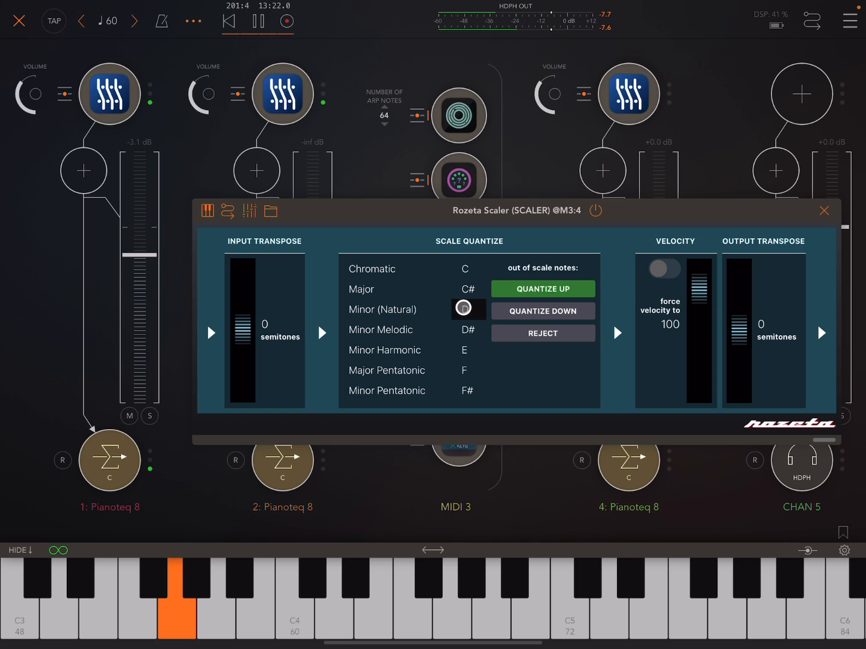
pyautogui.click(361, 290)
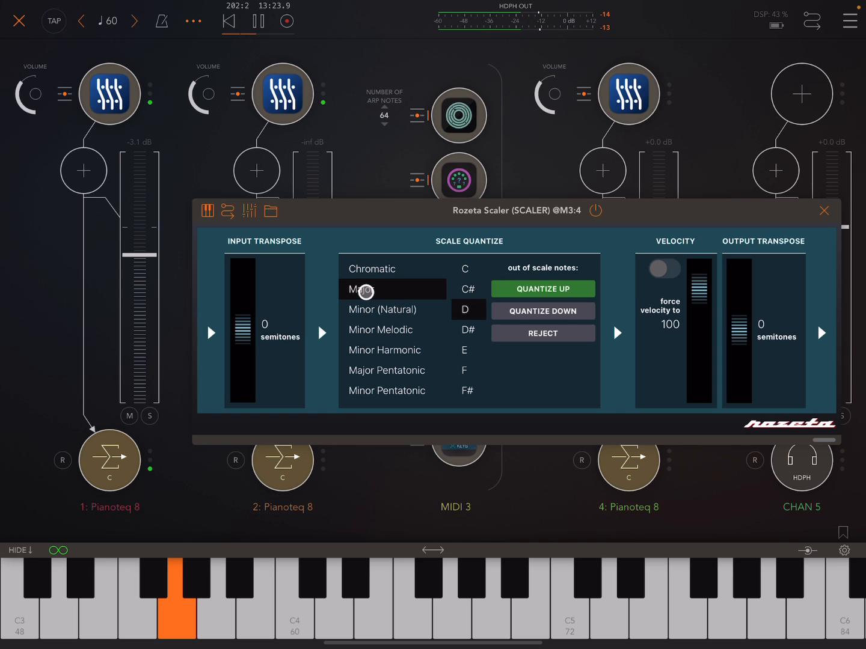
pyautogui.moveTo(265, 270); pyautogui.dragTo(265, 396)
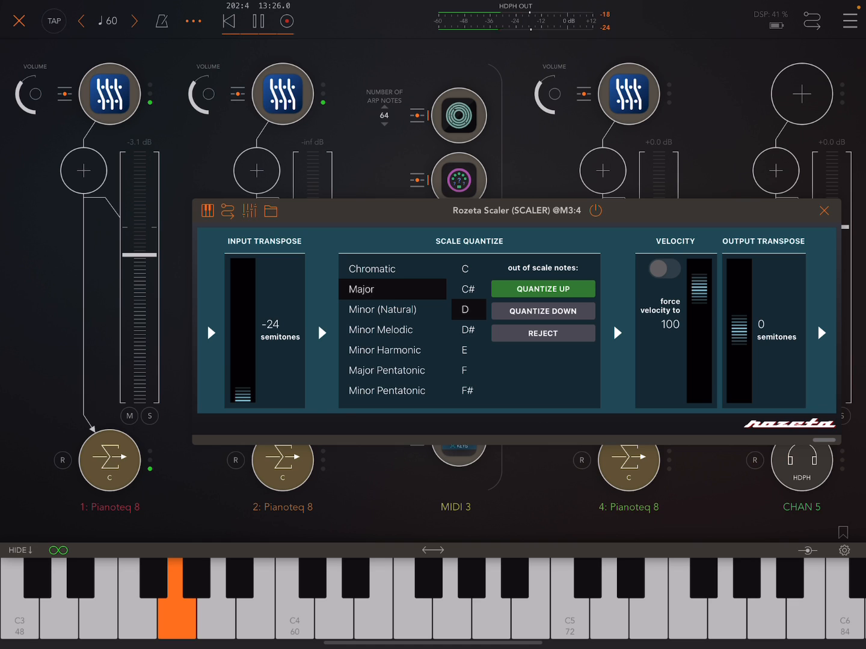
pyautogui.click(824, 210)
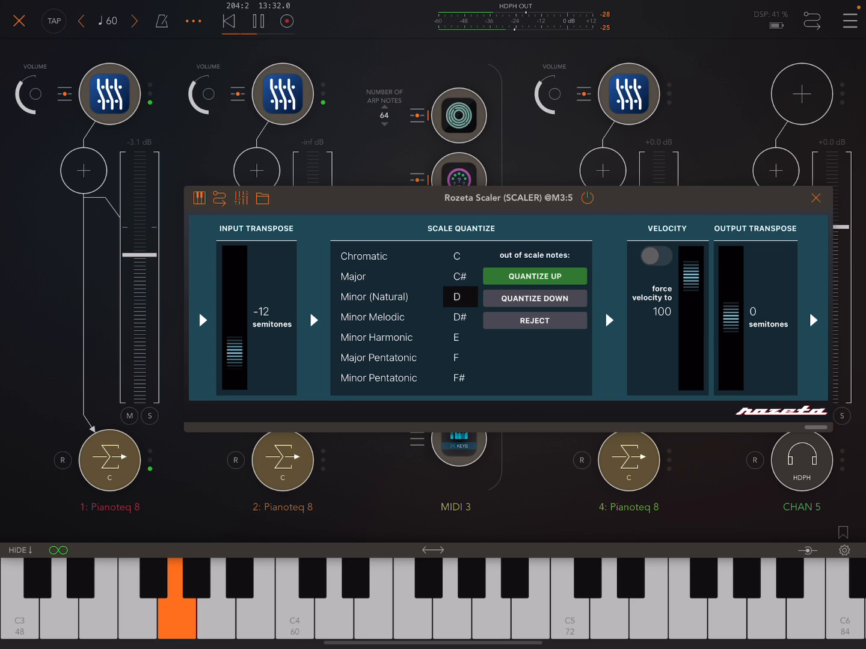
pyautogui.click(377, 276)
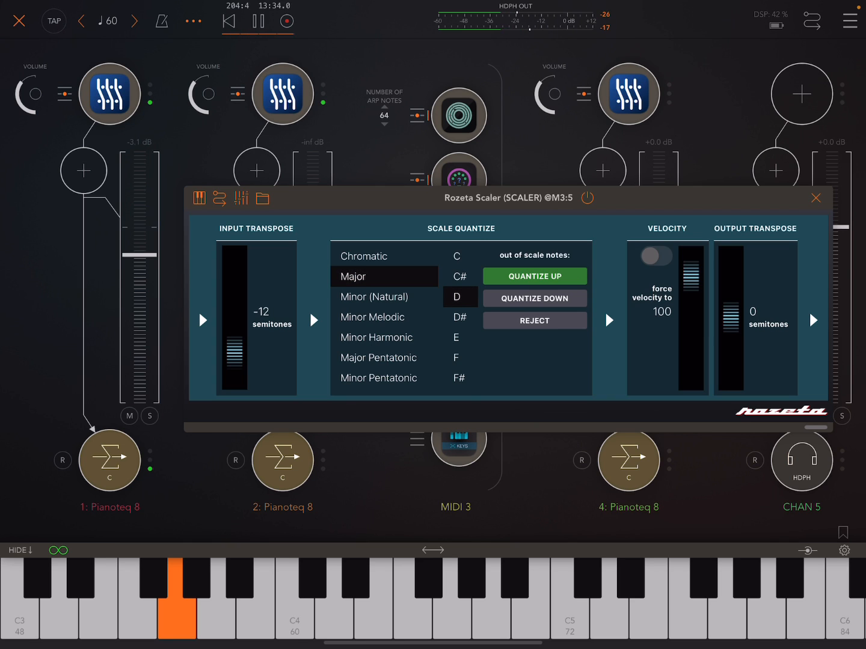
pyautogui.click(816, 197)
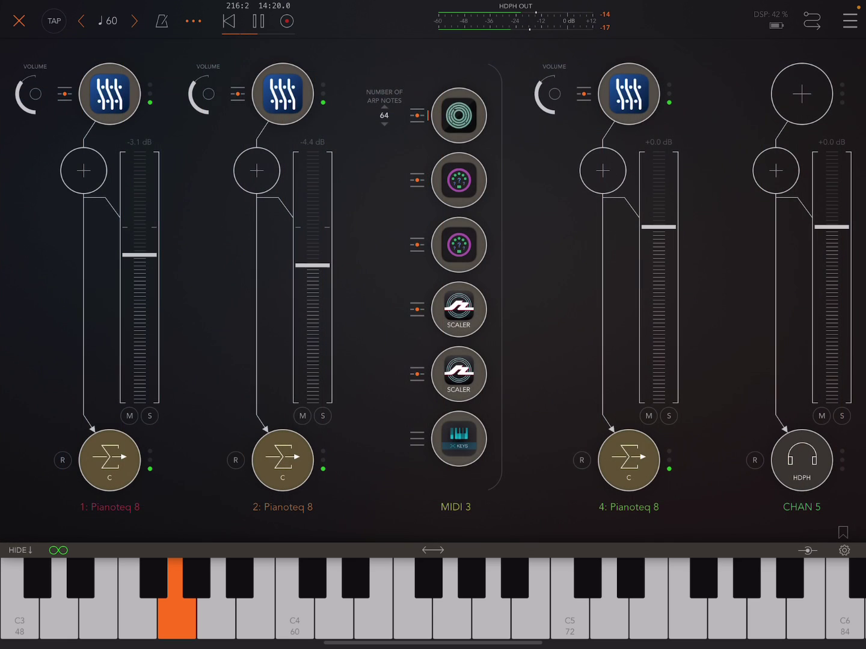
# - Sweep the Scaler's Input Transpose up to +5, then settle it at -24 semitones
pyautogui.click(459, 309)
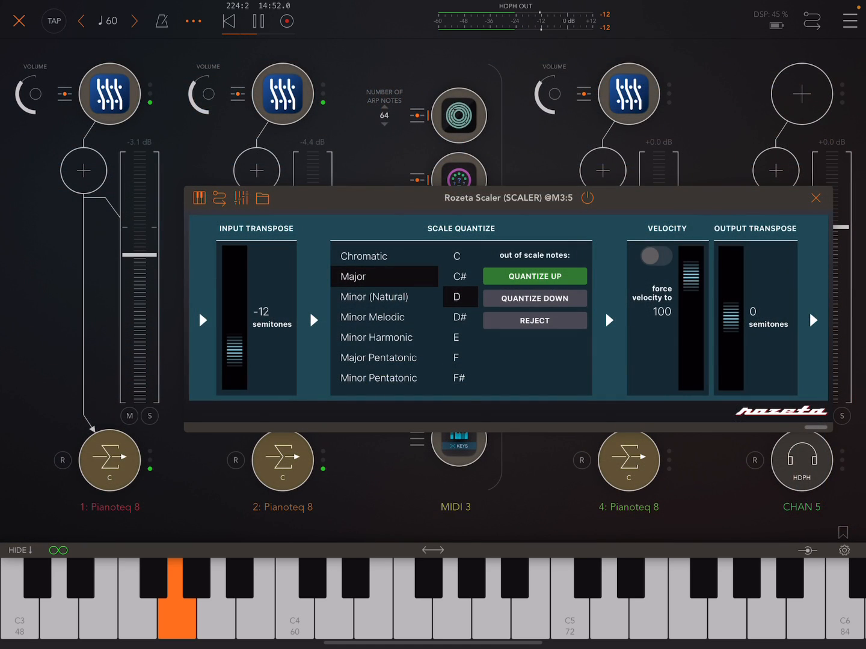
pyautogui.click(816, 197)
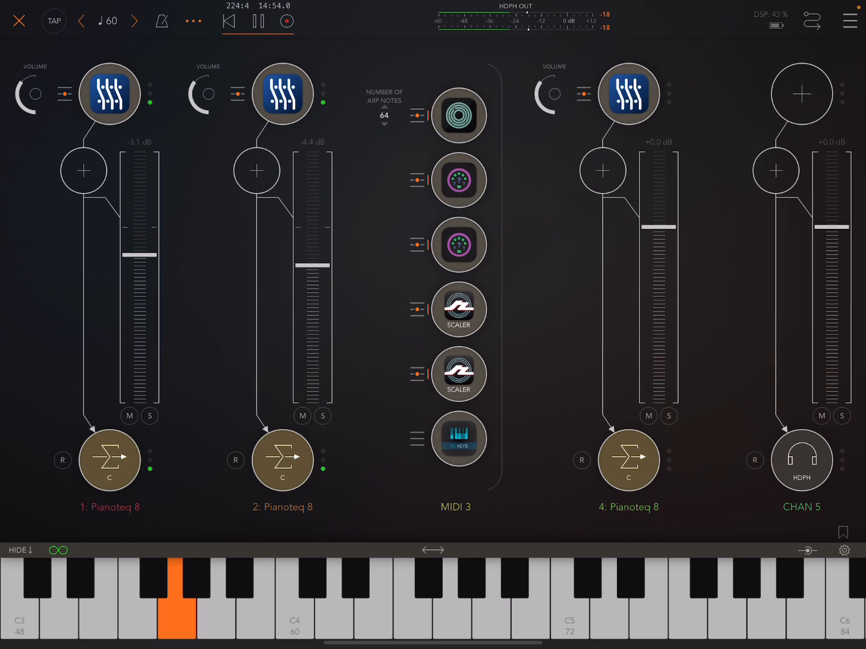
pyautogui.click(457, 309)
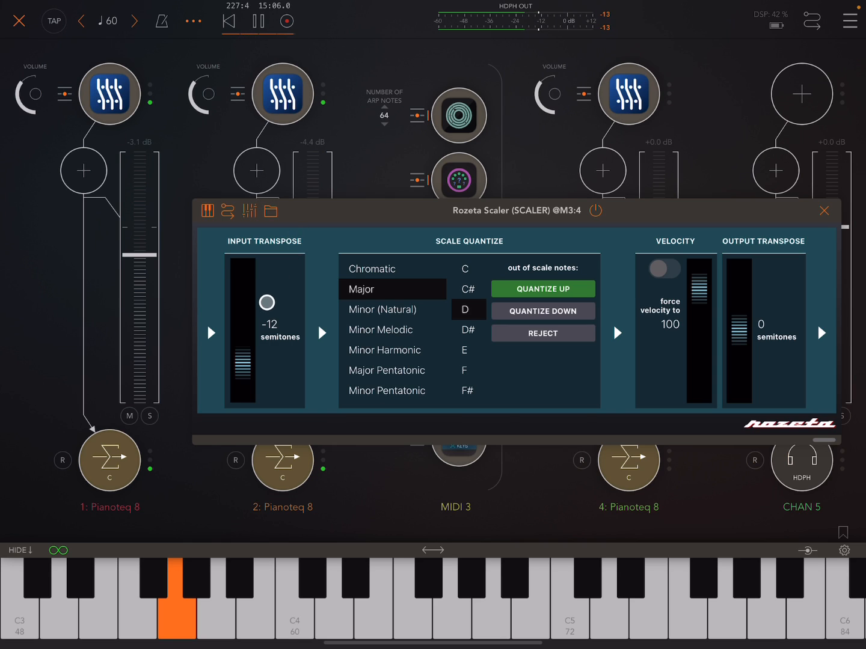
pyautogui.moveTo(267, 302); pyautogui.dragTo(306, 288)
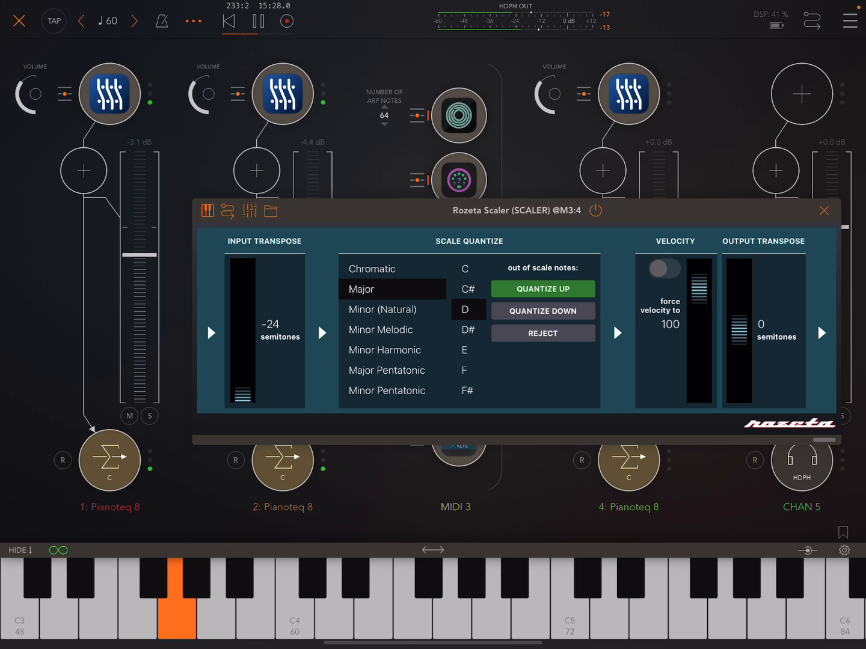
pyautogui.moveTo(264, 391); pyautogui.dragTo(264, 271)
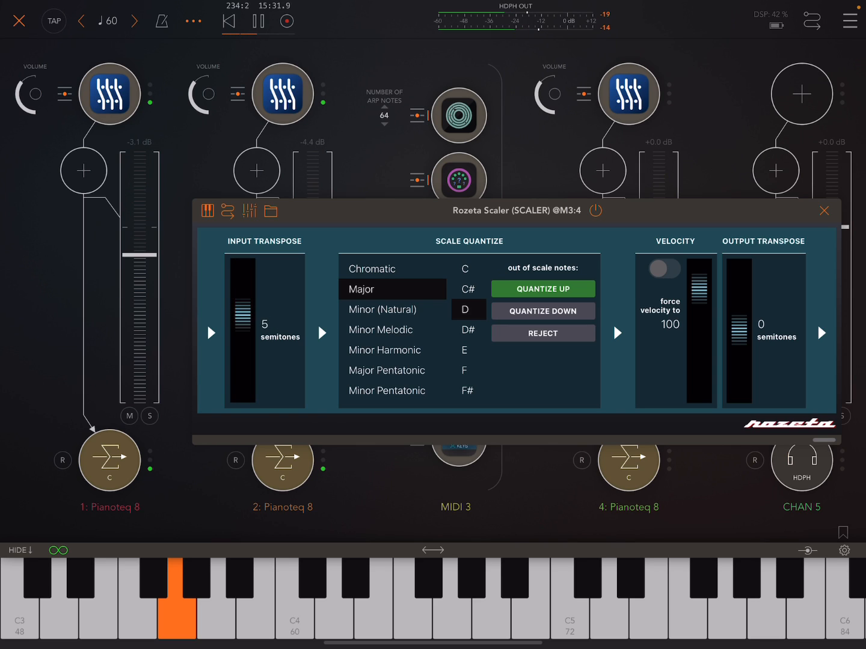
pyautogui.moveTo(265, 289); pyautogui.dragTo(265, 394)
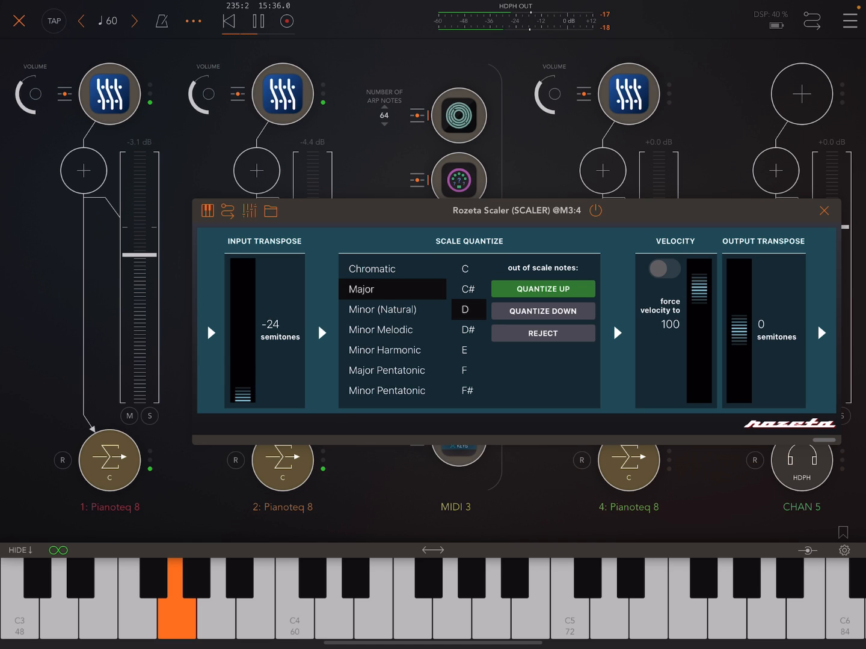
pyautogui.click(823, 211)
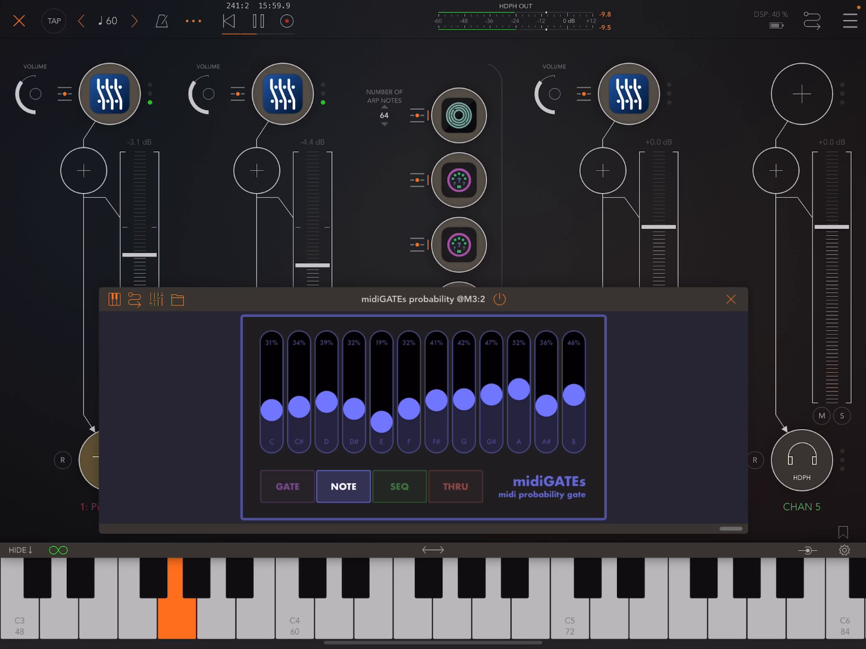
pyautogui.click(287, 486)
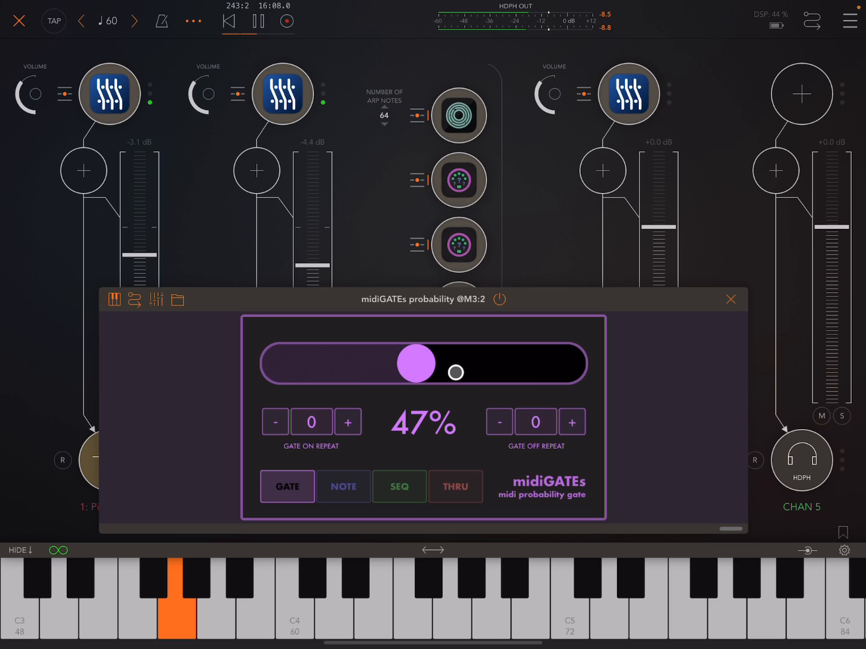
pyautogui.moveTo(455, 372); pyautogui.dragTo(415, 364)
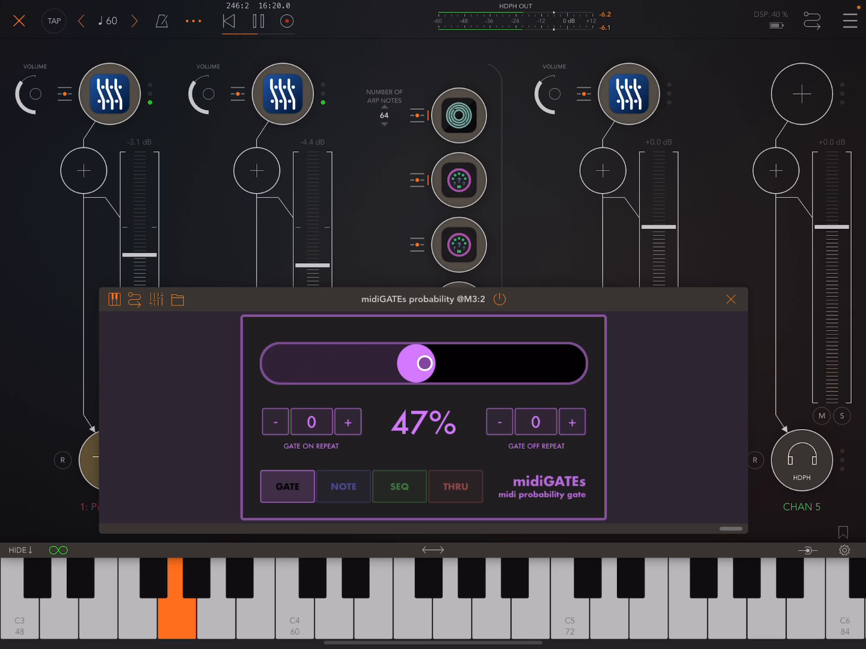
pyautogui.click(344, 486)
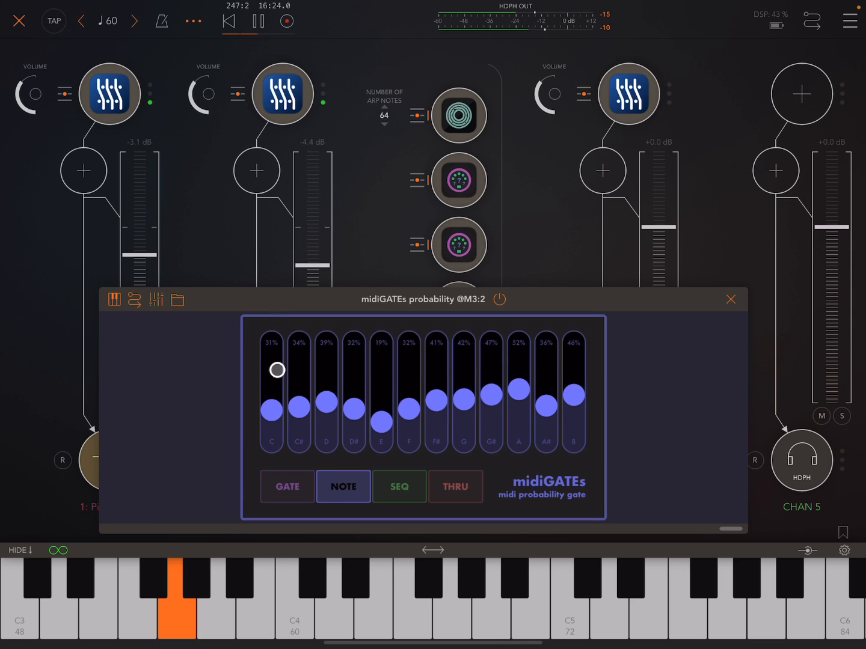
pyautogui.moveTo(277, 369); pyautogui.dragTo(536, 363)
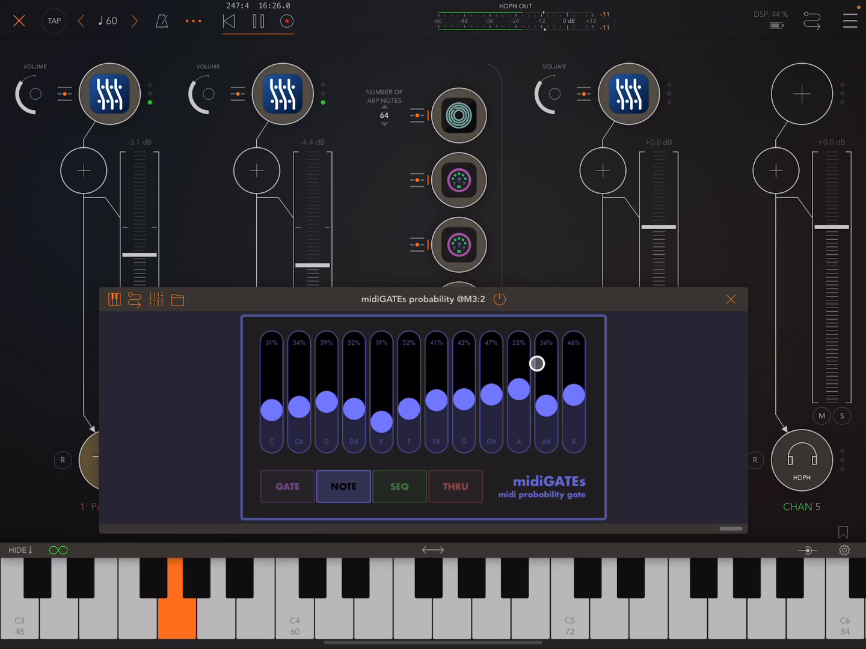
pyautogui.click(399, 487)
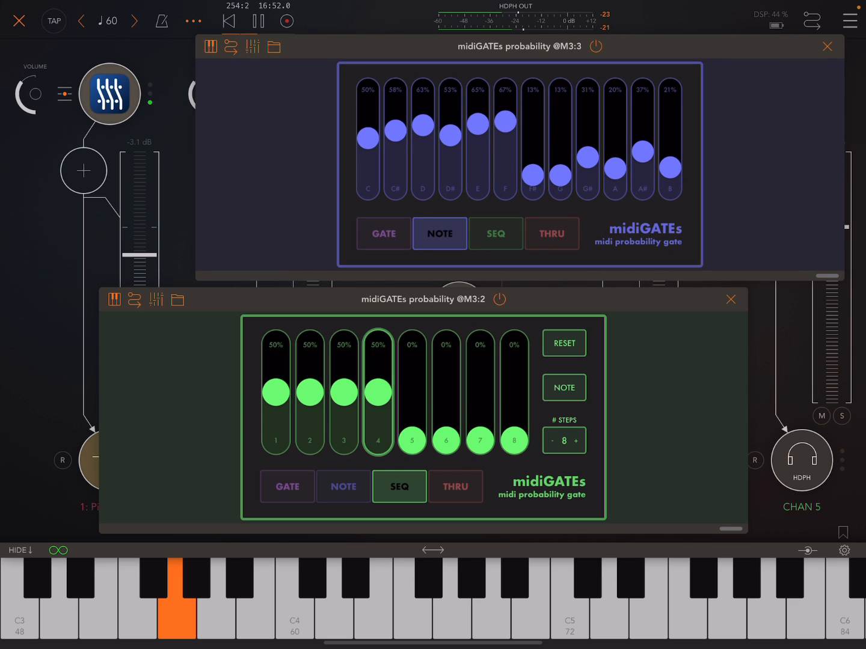
pyautogui.click(495, 234)
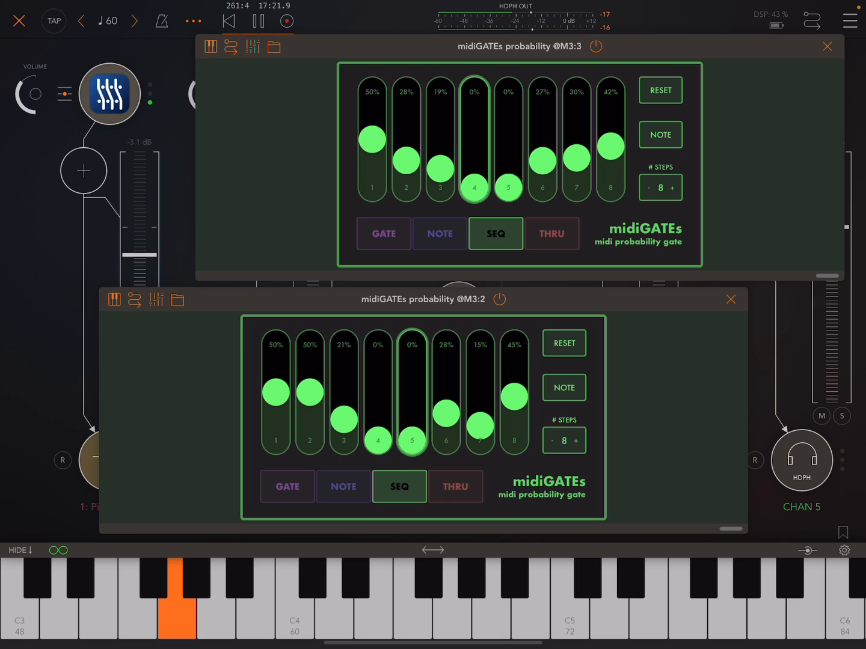
pyautogui.moveTo(412, 439); pyautogui.dragTo(411, 344)
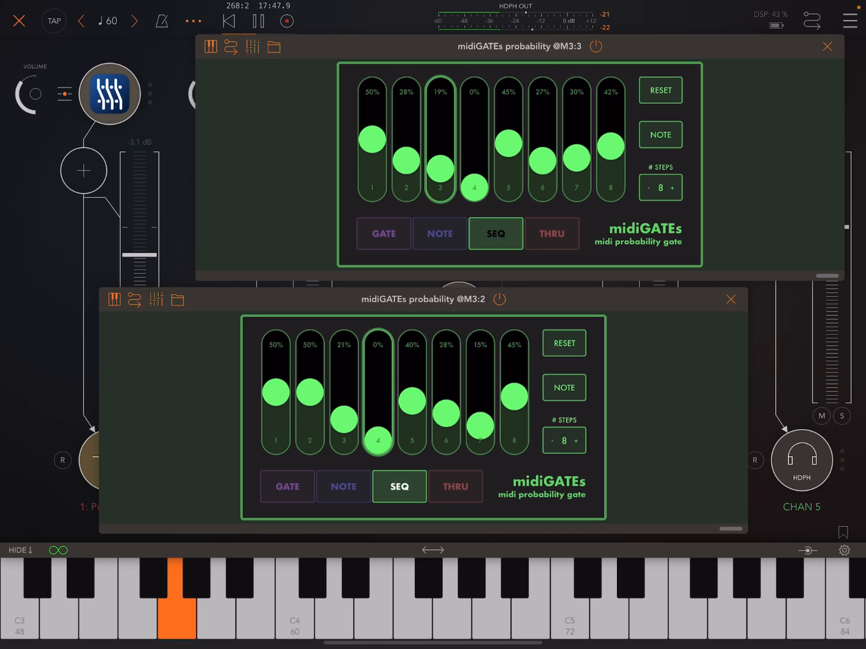
pyautogui.moveTo(412, 426); pyautogui.dragTo(412, 400)
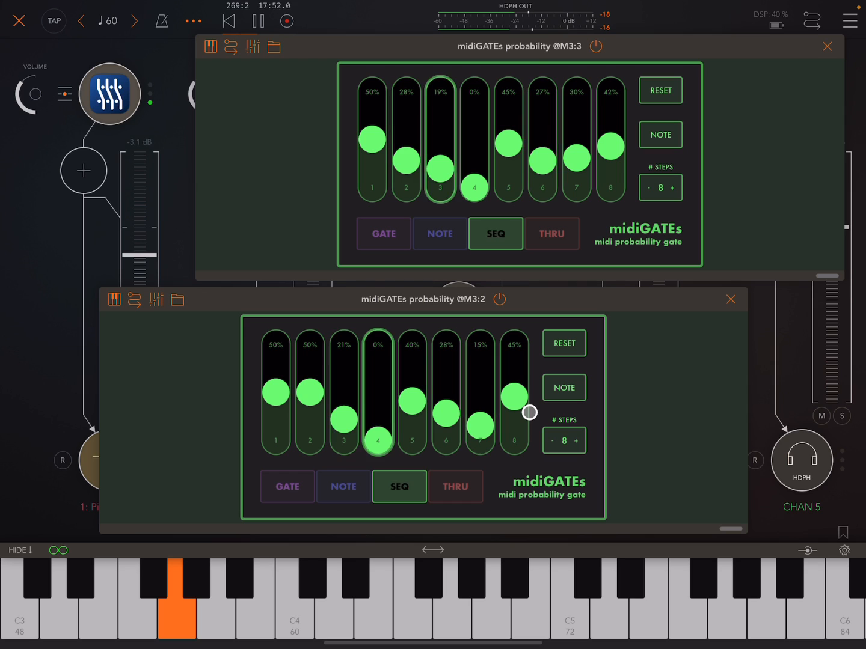
pyautogui.click(455, 486)
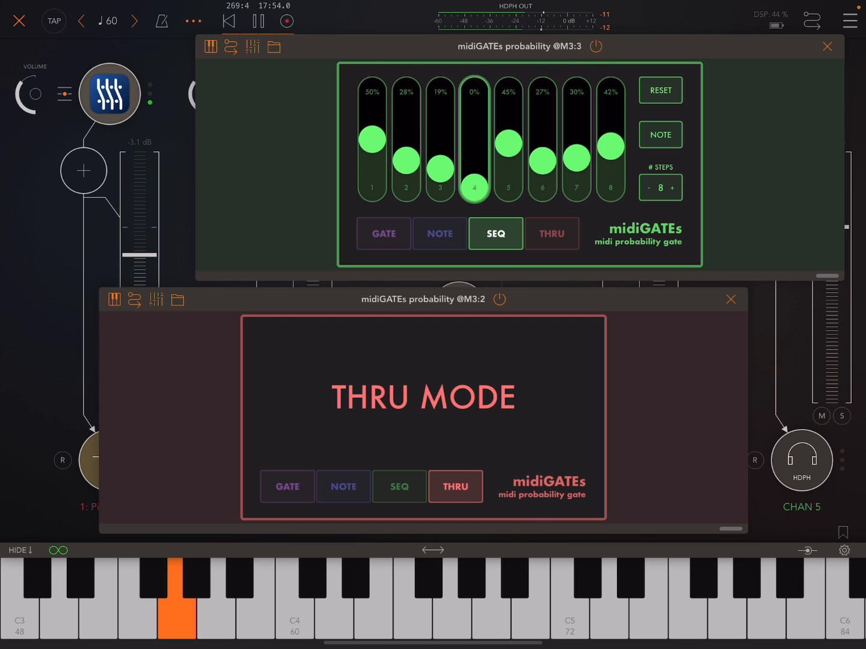
pyautogui.click(399, 487)
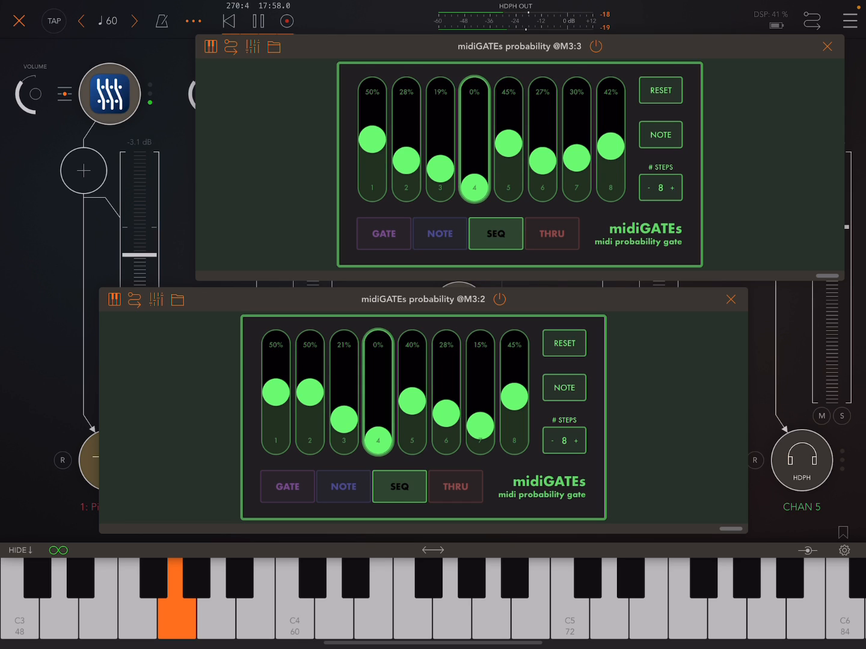
pyautogui.click(439, 233)
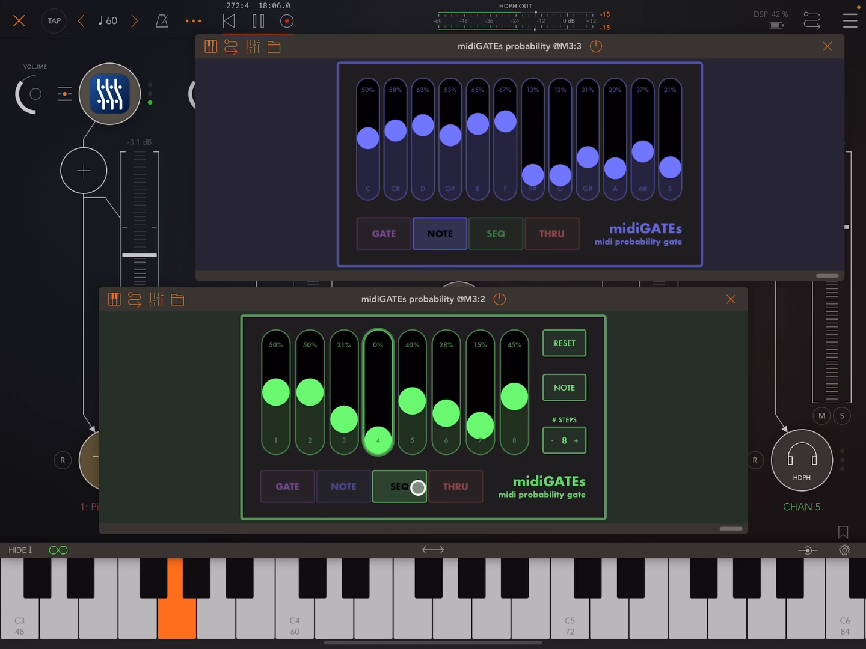
pyautogui.click(826, 47)
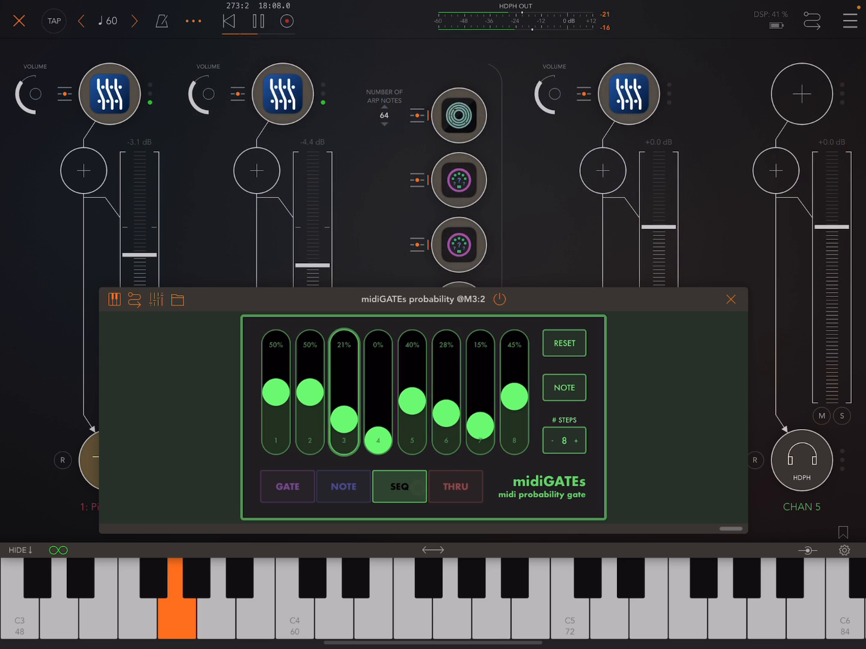
pyautogui.click(731, 299)
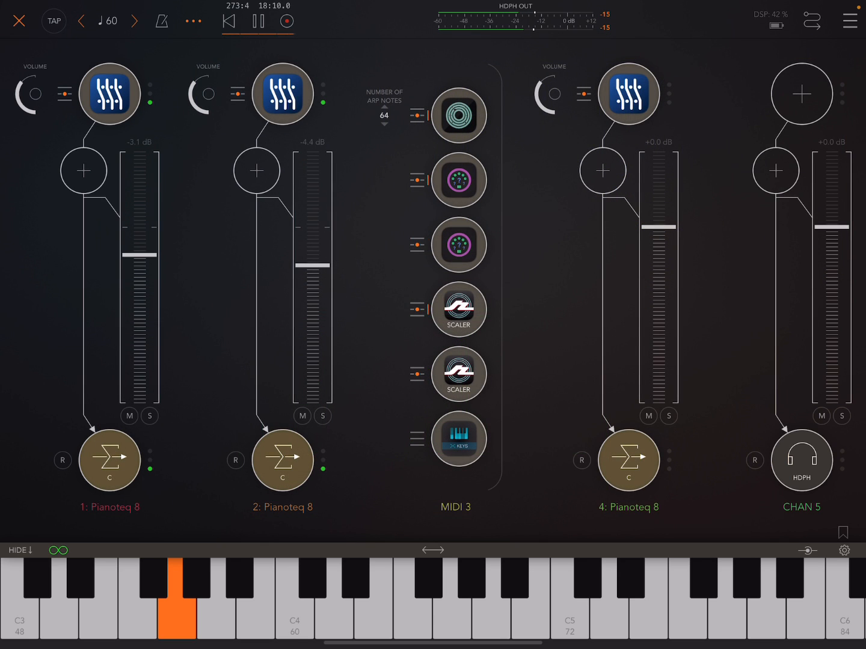